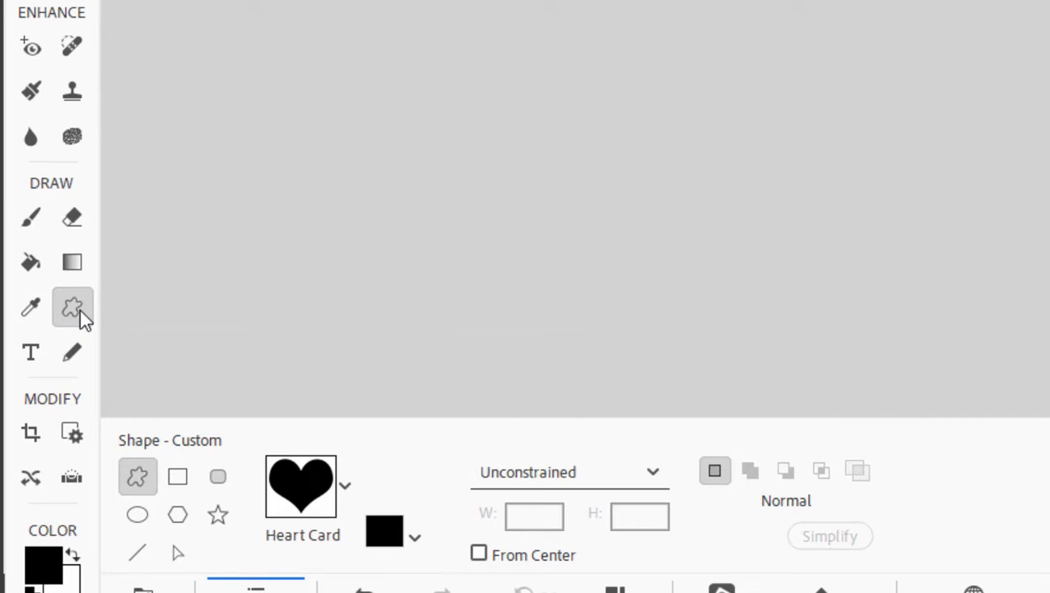
{"action": "mouse_move", "coordinate": [112, 379]}
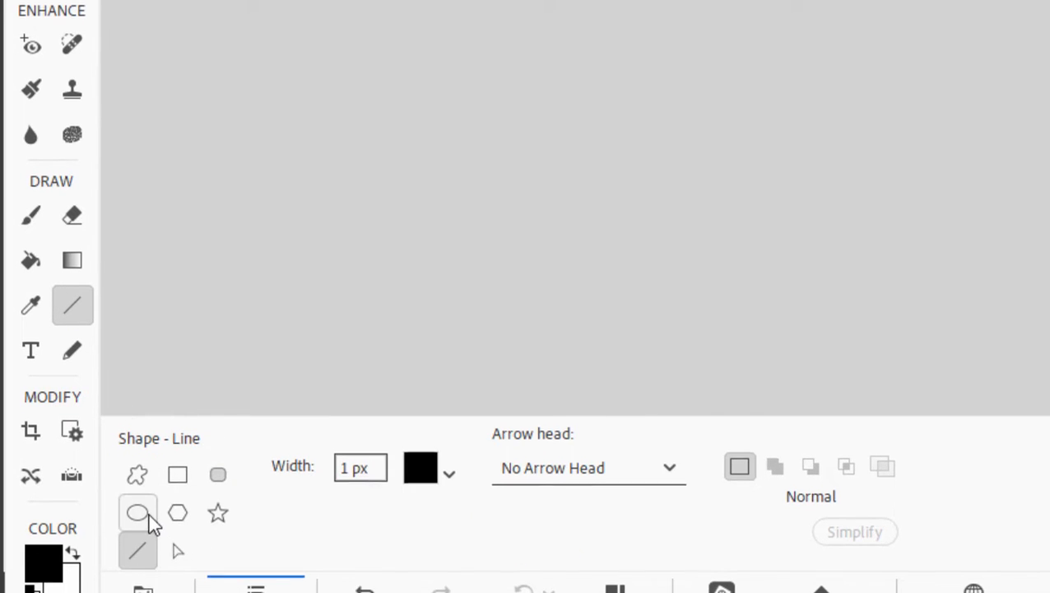
Choose the Custom Shape tool and browse the shape collection for the Heart Card shape
{"action": "left_click", "coordinate": [138, 512]}
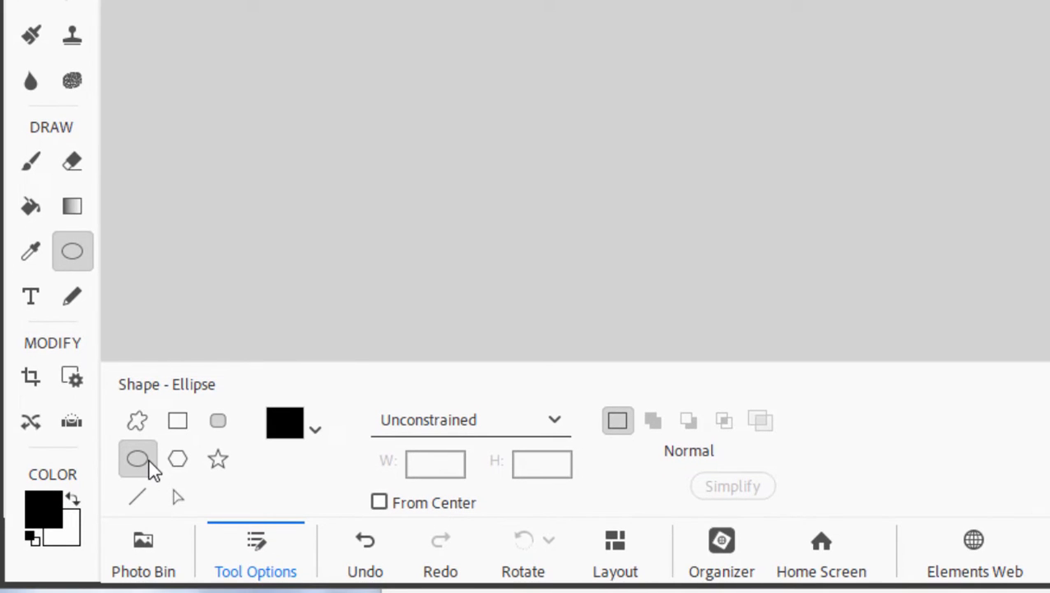
{"action": "left_click", "coordinate": [178, 458]}
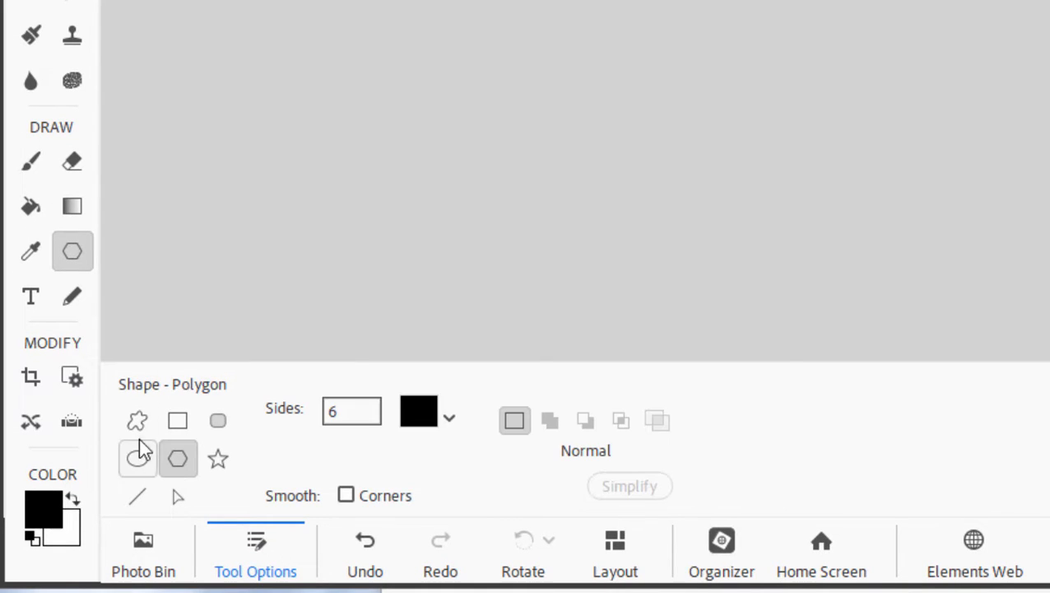
{"action": "left_click", "coordinate": [138, 421]}
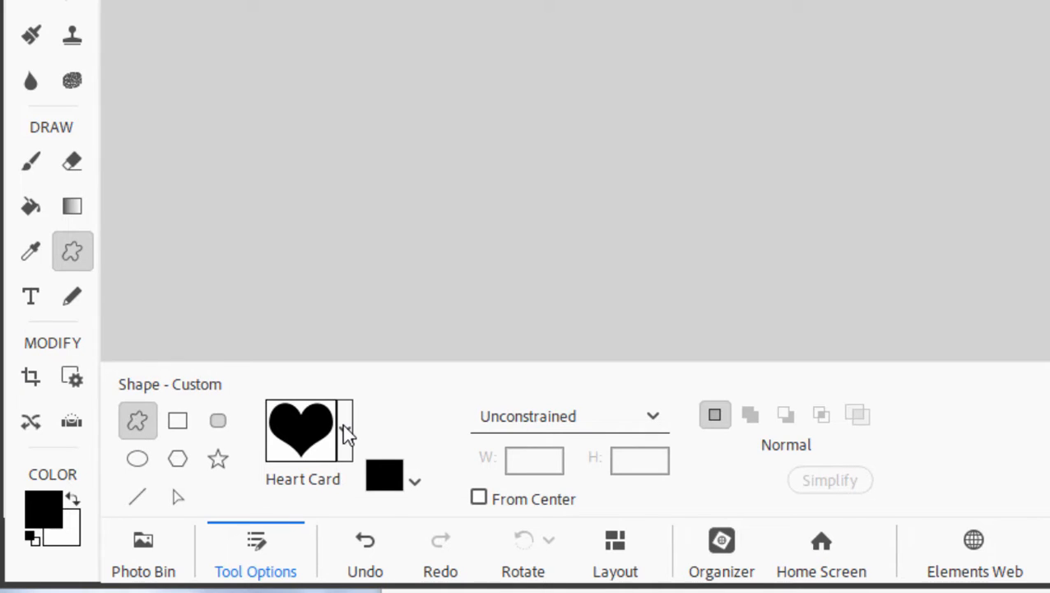
{"action": "mouse_move", "coordinate": [346, 431]}
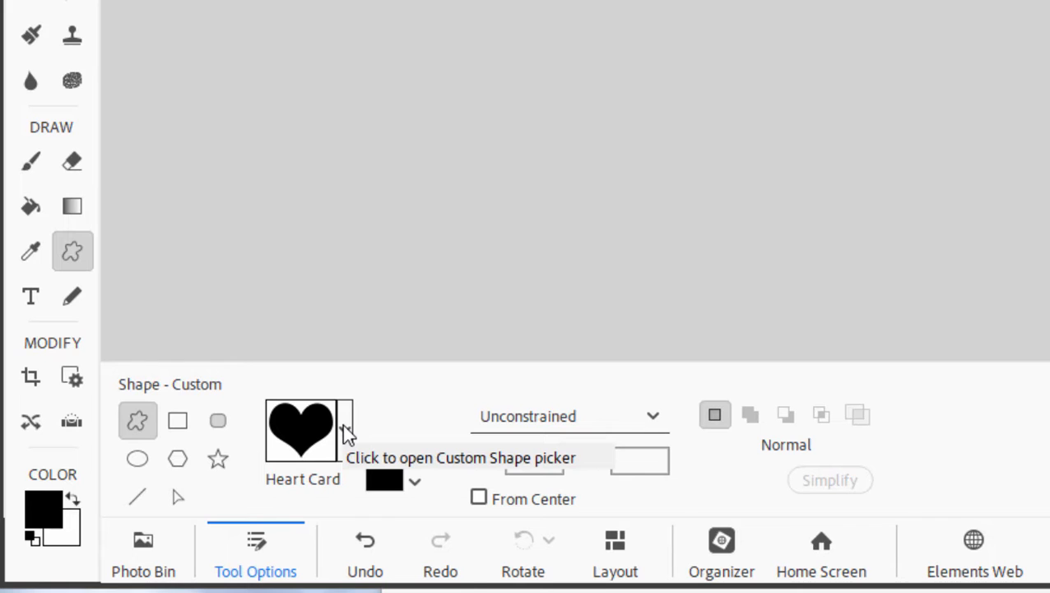
{"action": "left_click", "coordinate": [346, 421]}
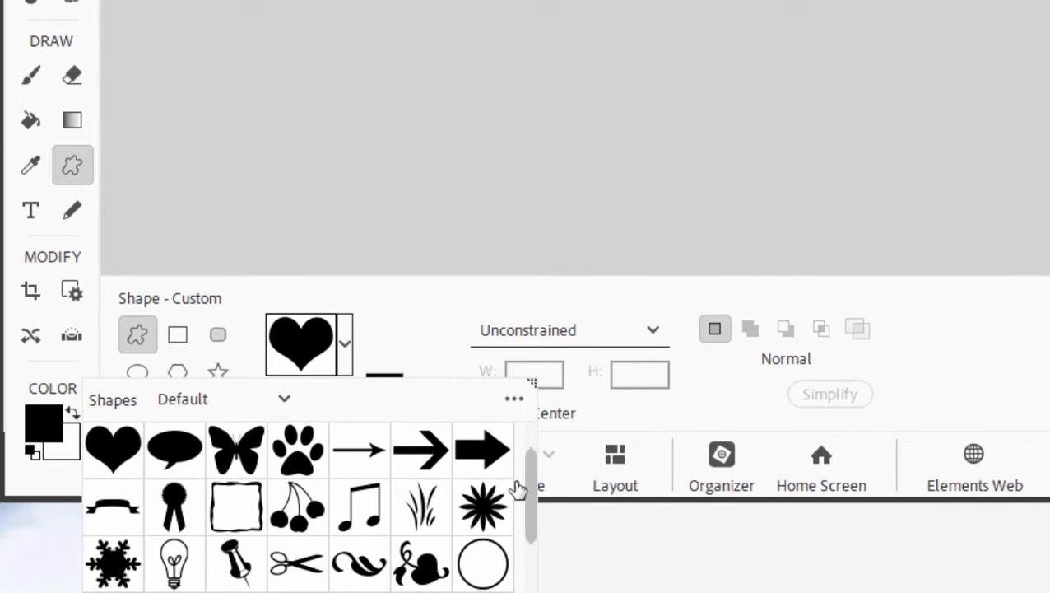
{"action": "scroll", "scroll_direction": "down", "scroll_amount": 3}
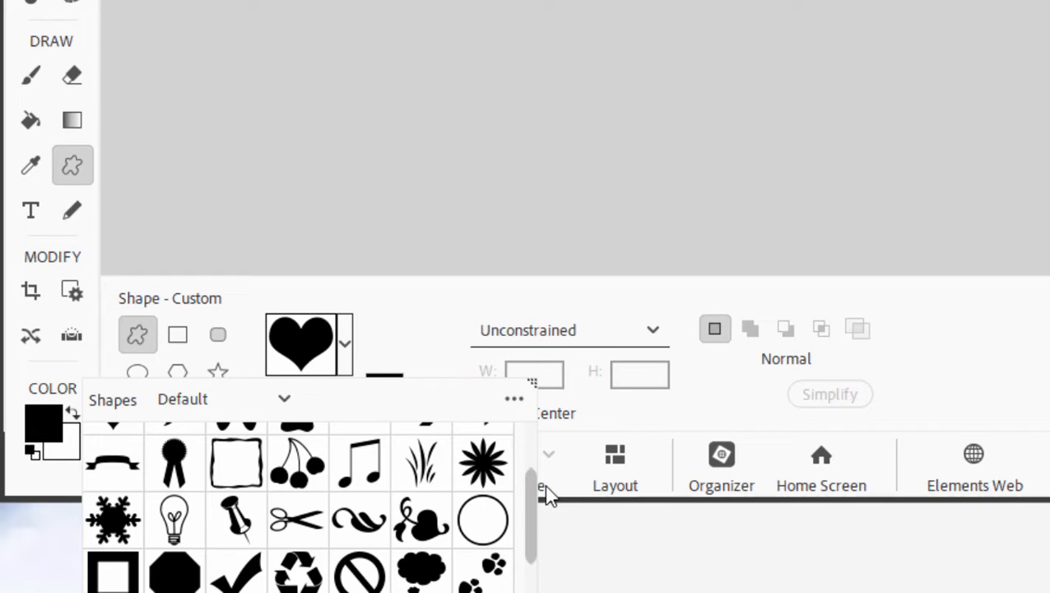
{"action": "mouse_move", "coordinate": [212, 405]}
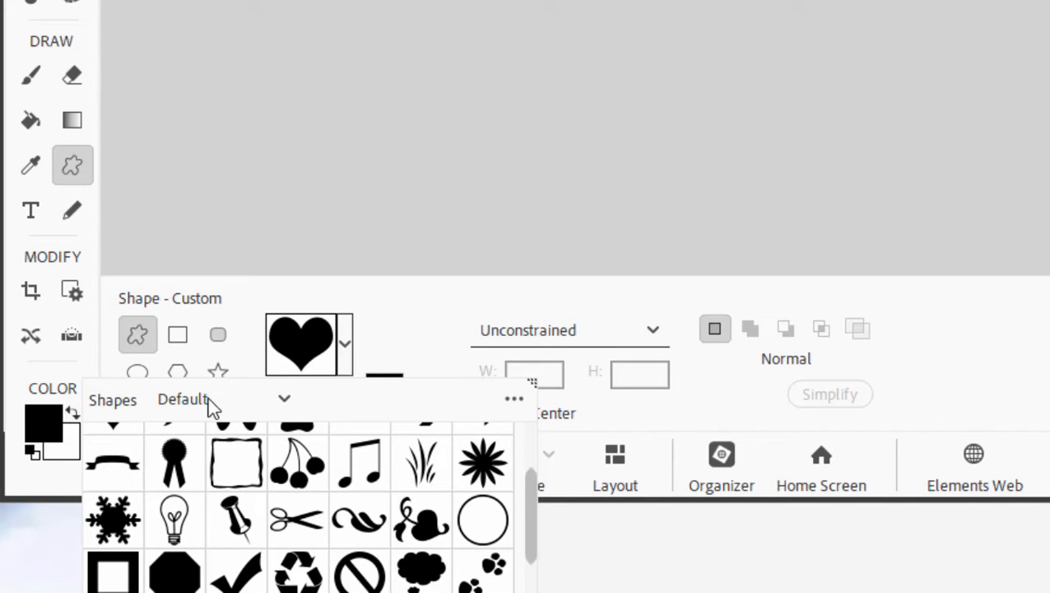
{"action": "mouse_move", "coordinate": [204, 411]}
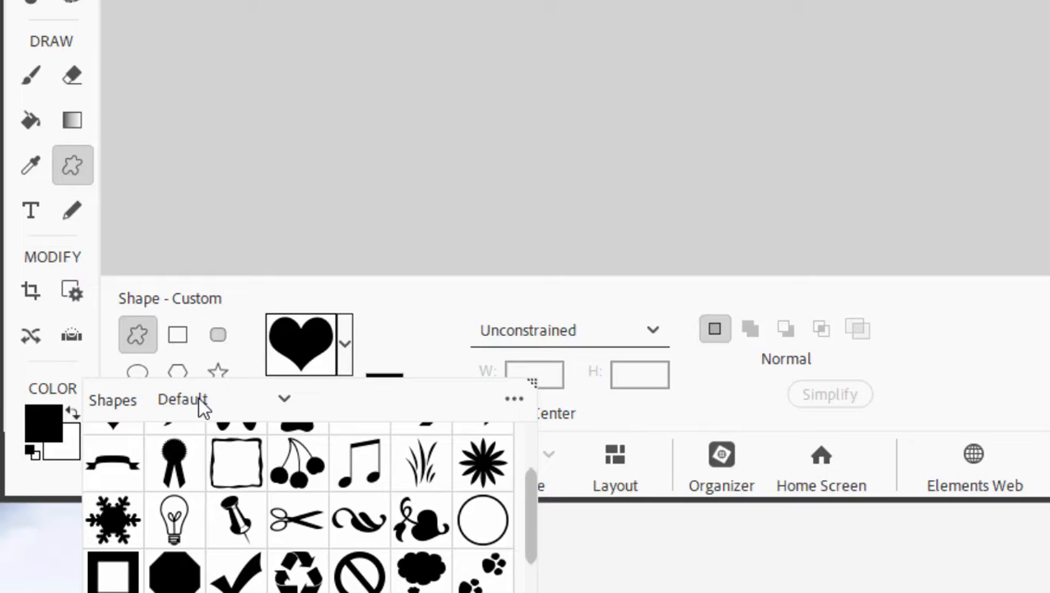
{"action": "left_click", "coordinate": [201, 400]}
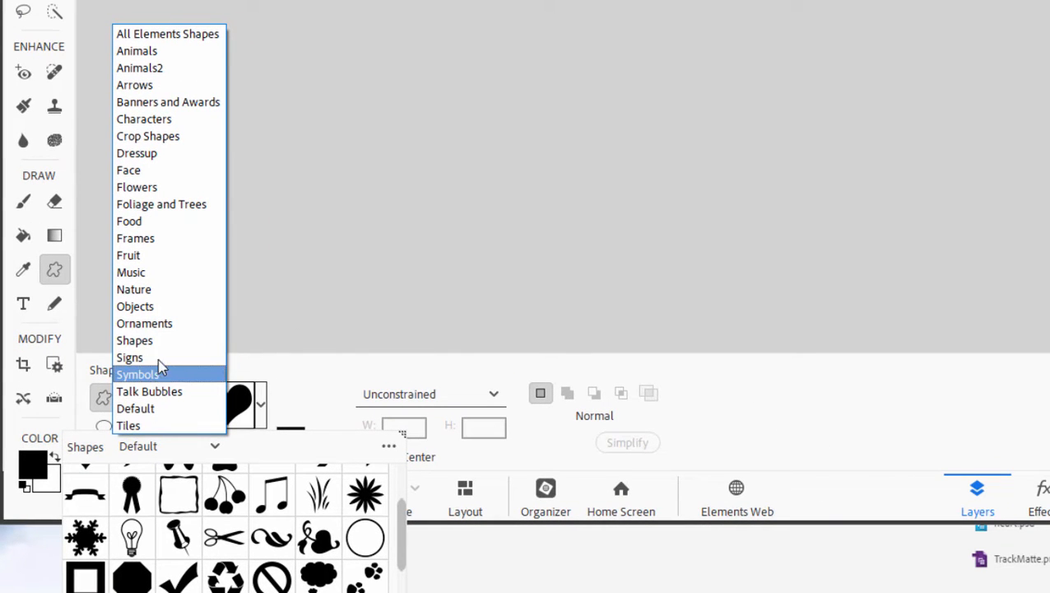
{"action": "mouse_move", "coordinate": [188, 221]}
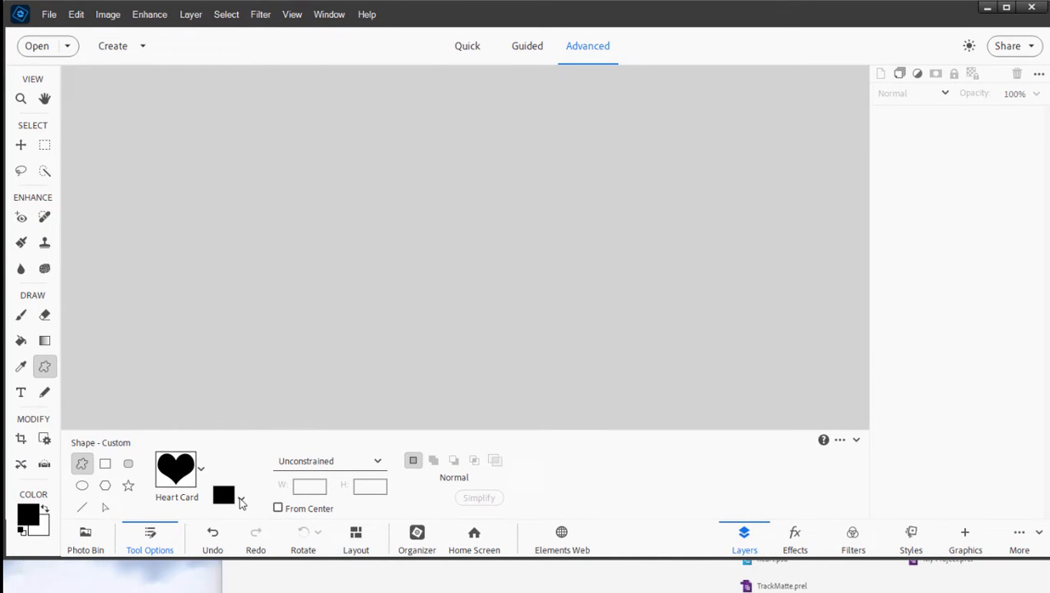
Set the shape colour to red from the colour swatches
{"action": "left_click", "coordinate": [223, 494]}
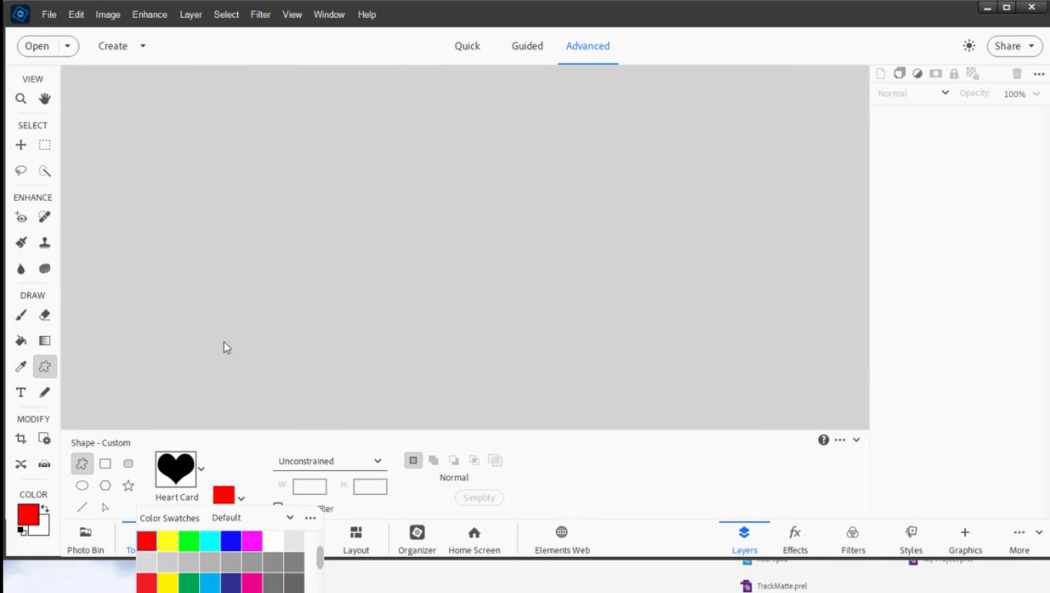
{"action": "left_click", "coordinate": [51, 13]}
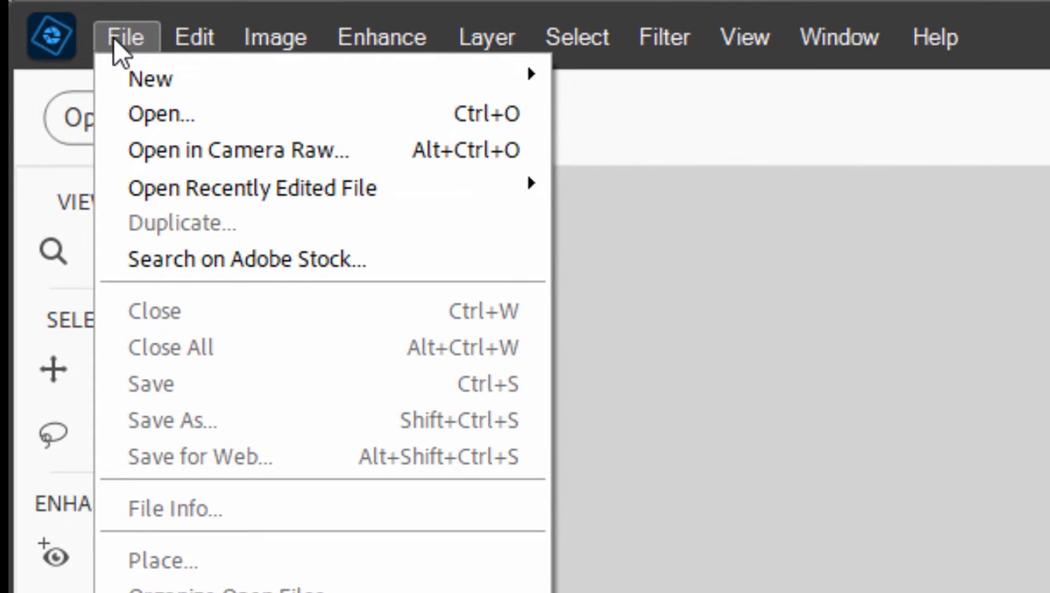
{"action": "mouse_move", "coordinate": [148, 79]}
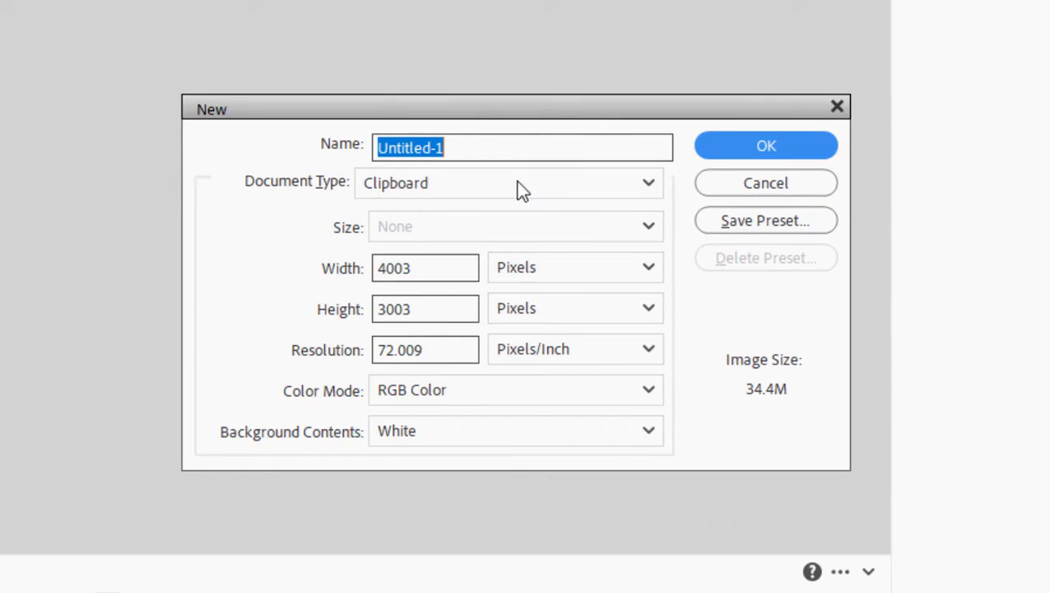
{"action": "mouse_move", "coordinate": [462, 194]}
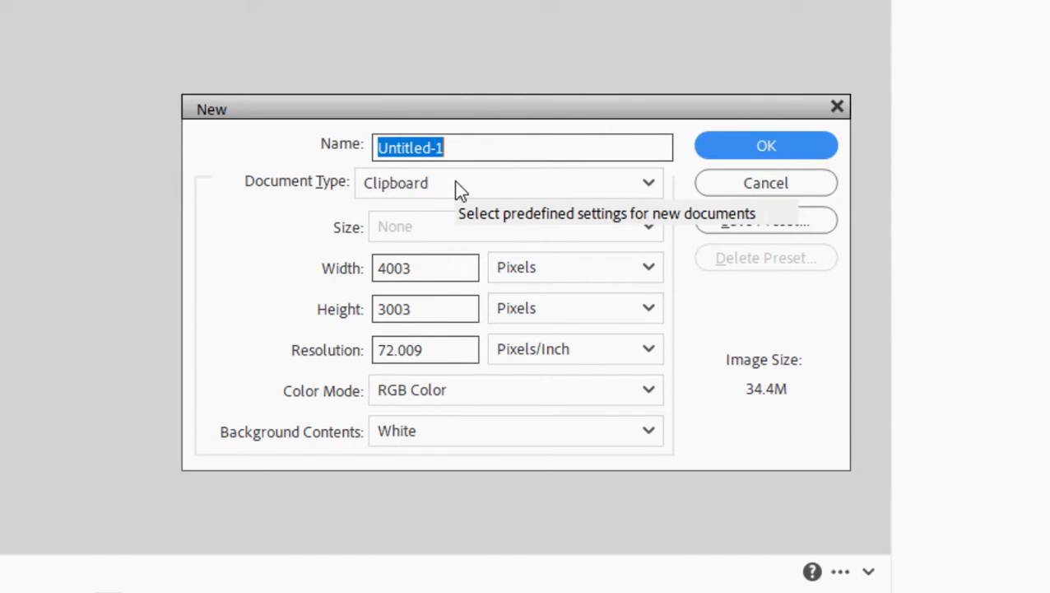
Create a new Film & Video HDTV 1080p document, 1920×1080 at 72 ppi
{"action": "left_click", "coordinate": [509, 182]}
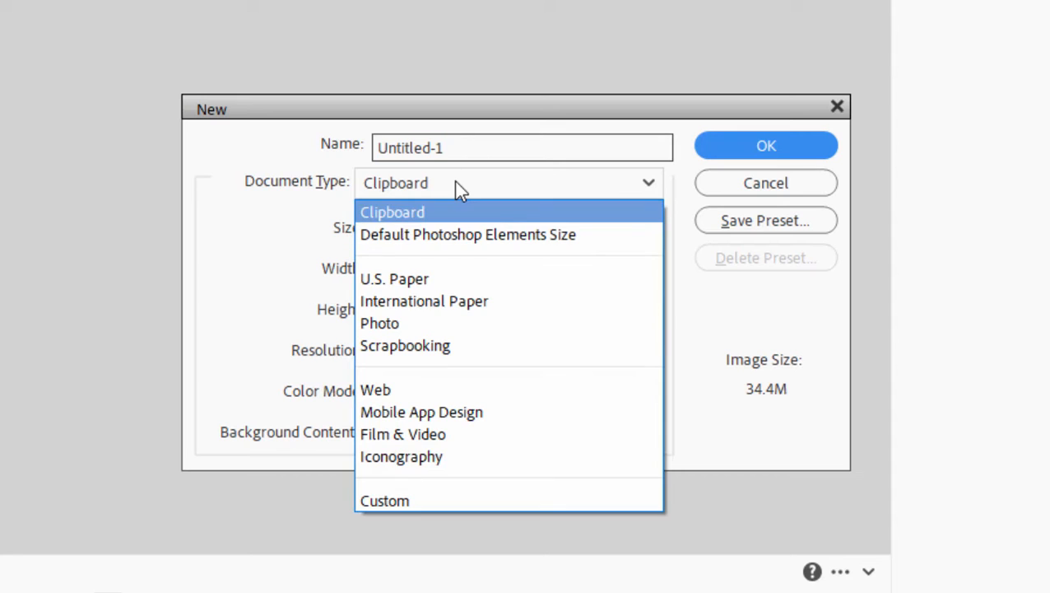
{"action": "left_click", "coordinate": [403, 435]}
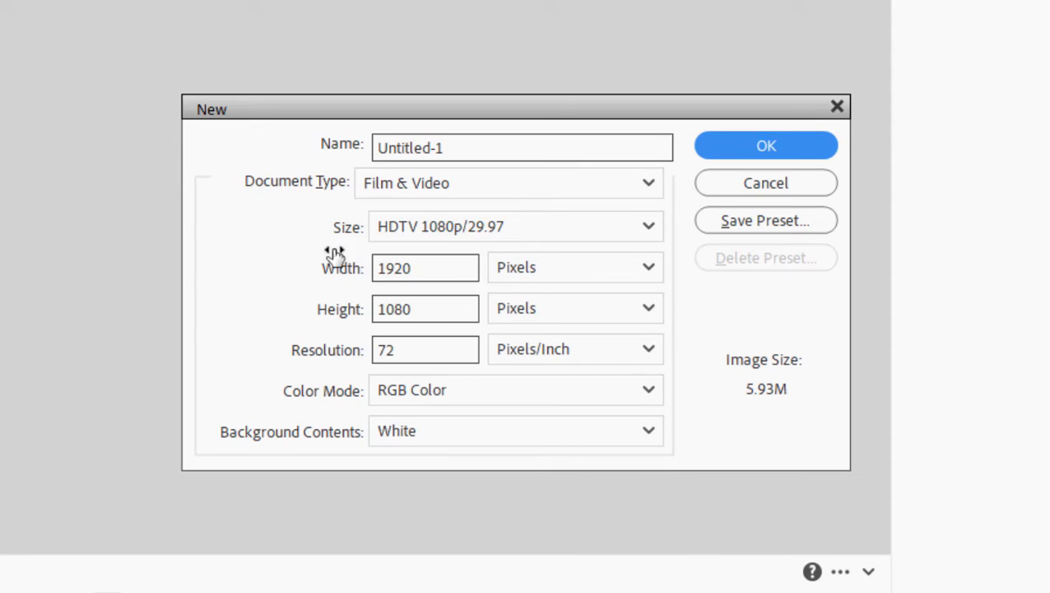
{"action": "mouse_move", "coordinate": [332, 128]}
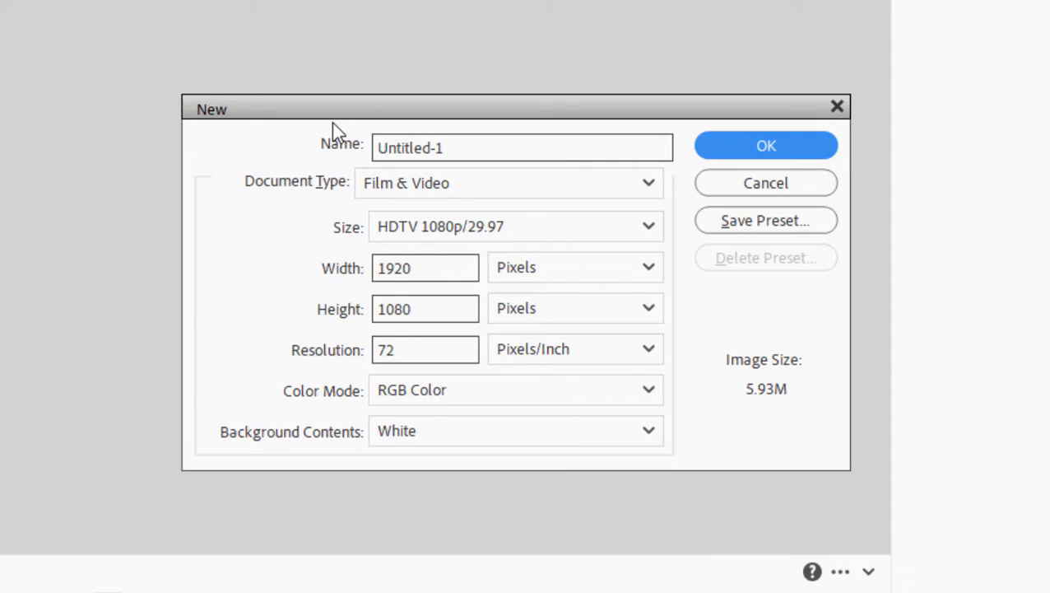
{"action": "mouse_move", "coordinate": [734, 98]}
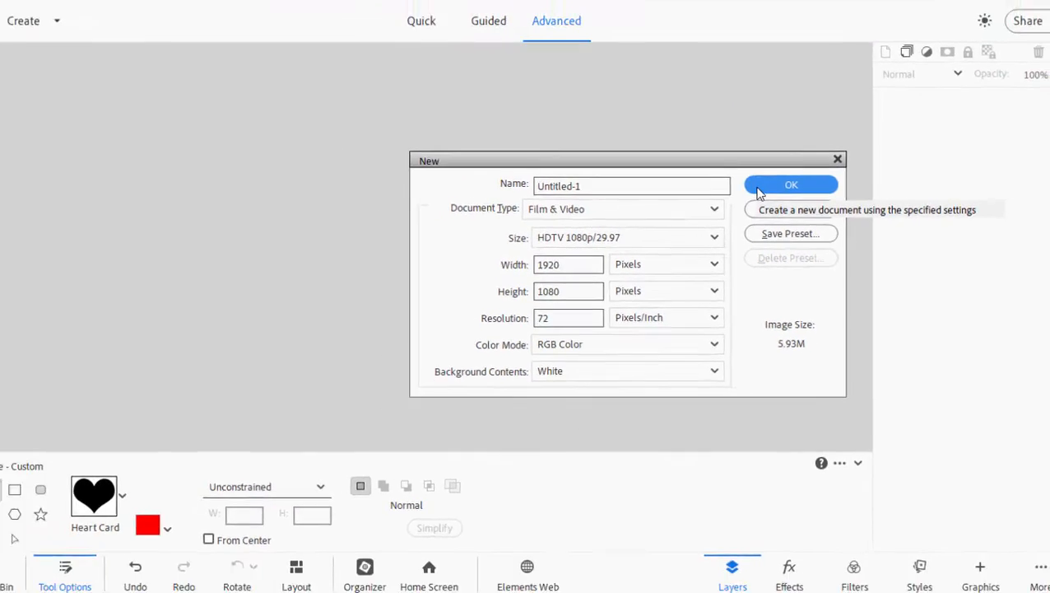
{"action": "left_click", "coordinate": [790, 185]}
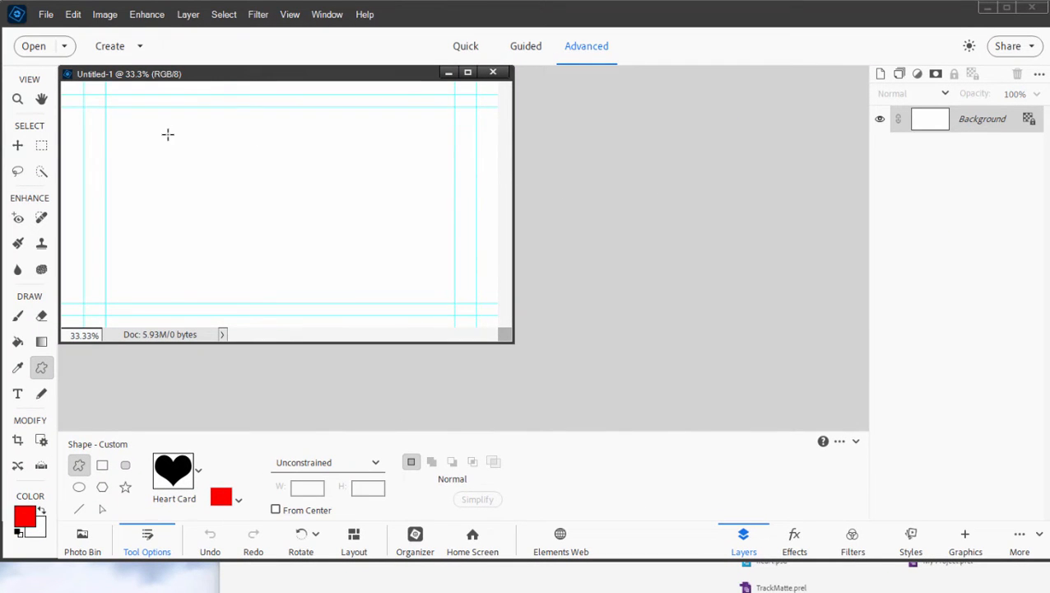
{"action": "mouse_move", "coordinate": [102, 99]}
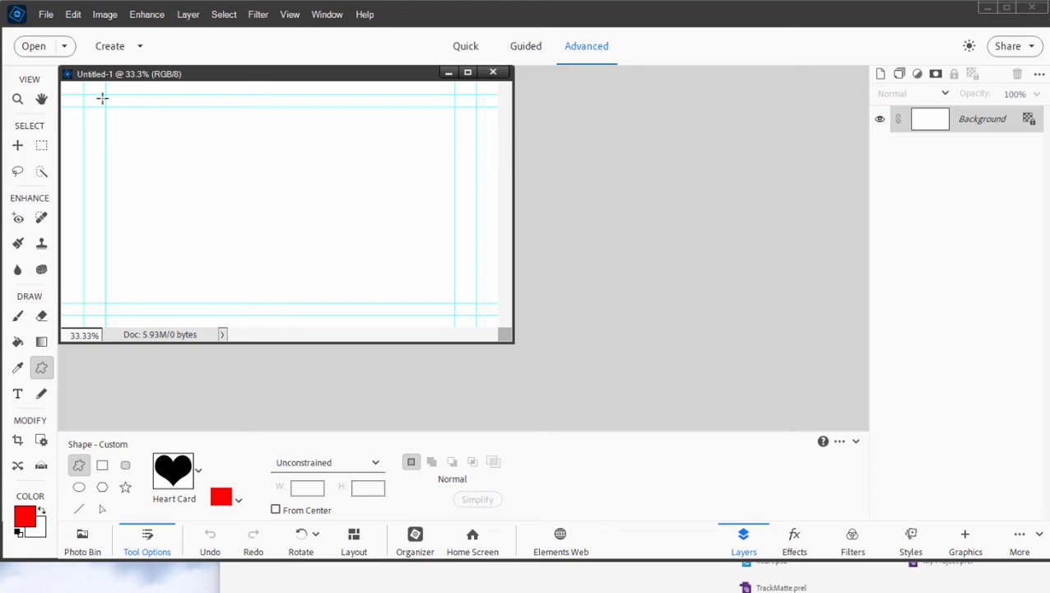
{"action": "left_click_drag", "start_coordinate": [102, 97], "coordinate": [354, 222]}
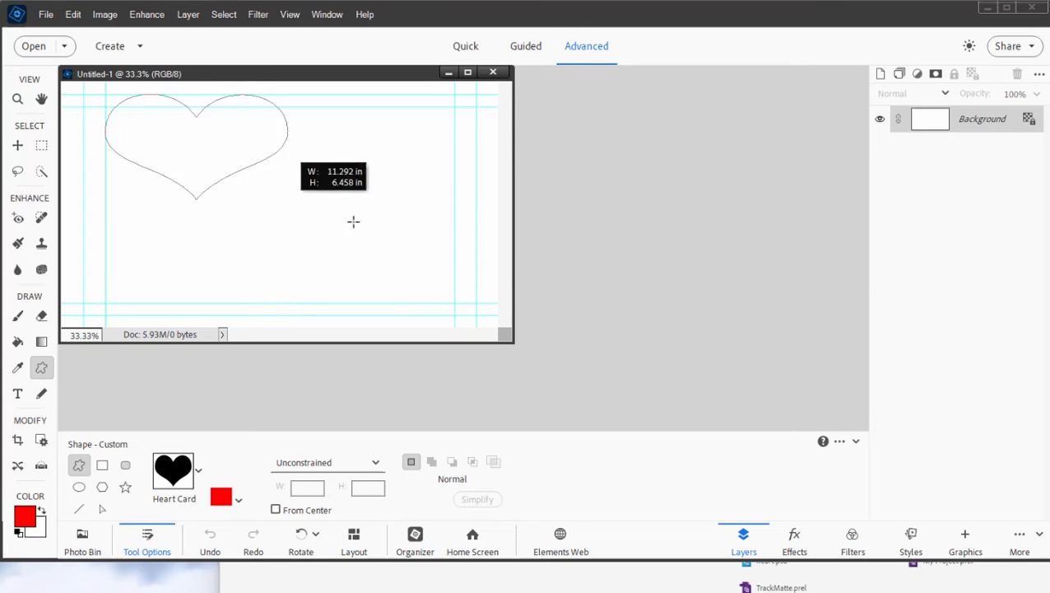
{"action": "left_click_drag", "start_coordinate": [118, 99], "coordinate": [444, 321]}
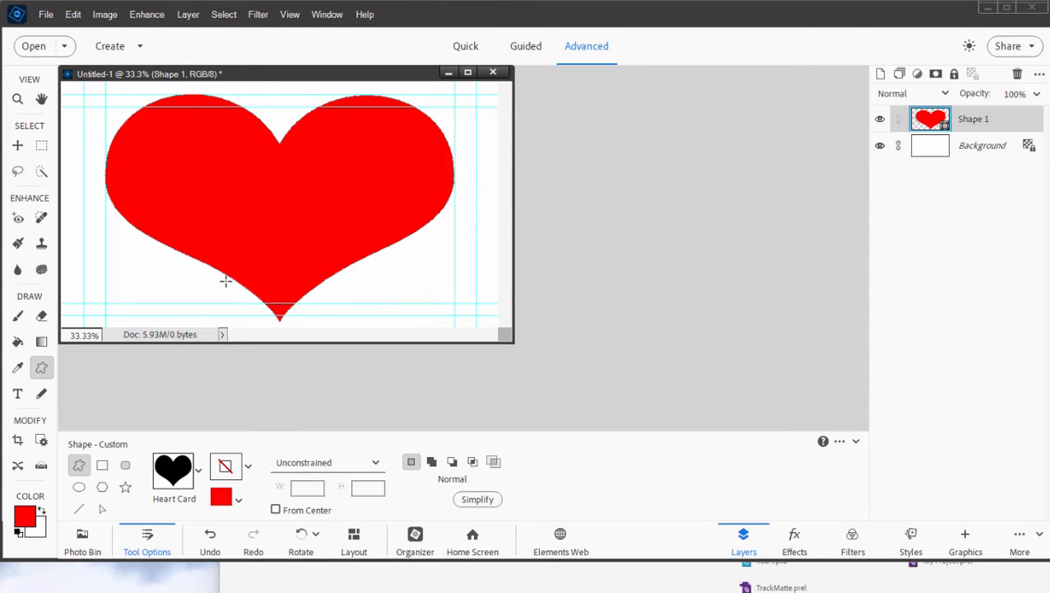
{"action": "mouse_move", "coordinate": [309, 250]}
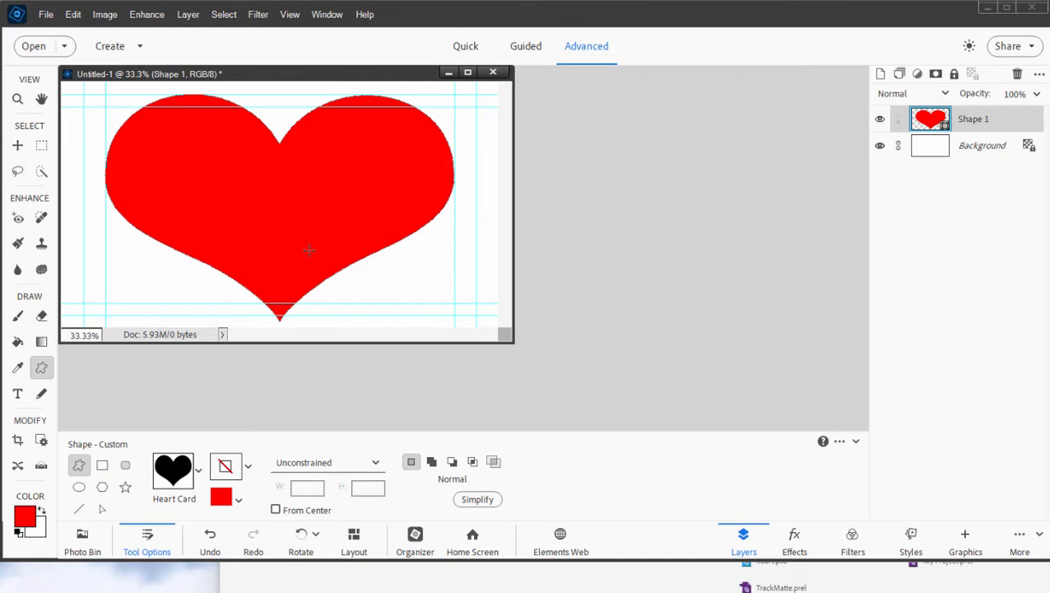
{"action": "mouse_move", "coordinate": [356, 198]}
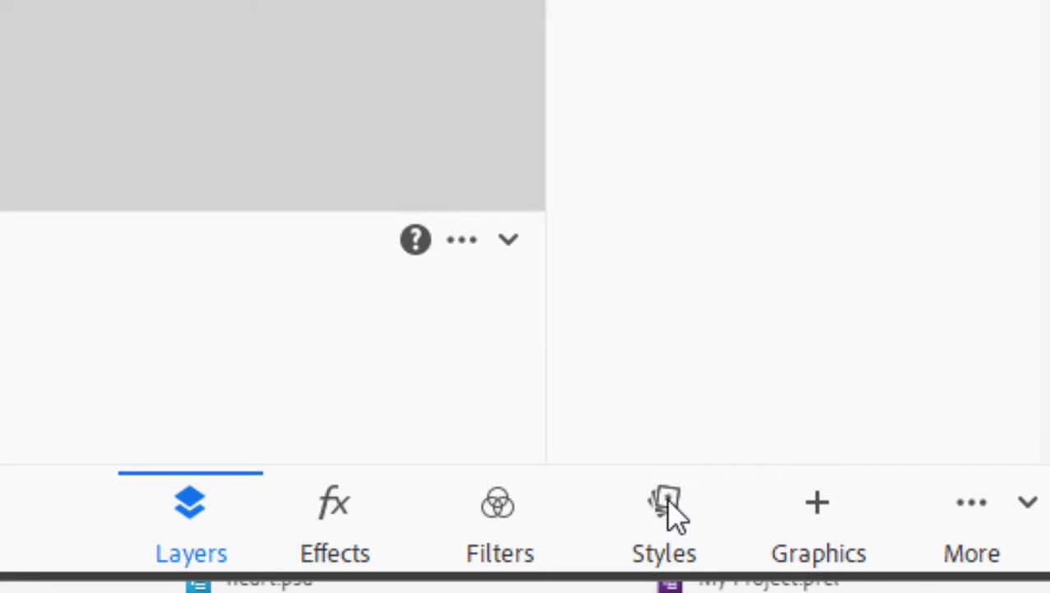
Apply the pink Glass Buttons layer style to the heart from the Styles panel
{"action": "left_click", "coordinate": [661, 511]}
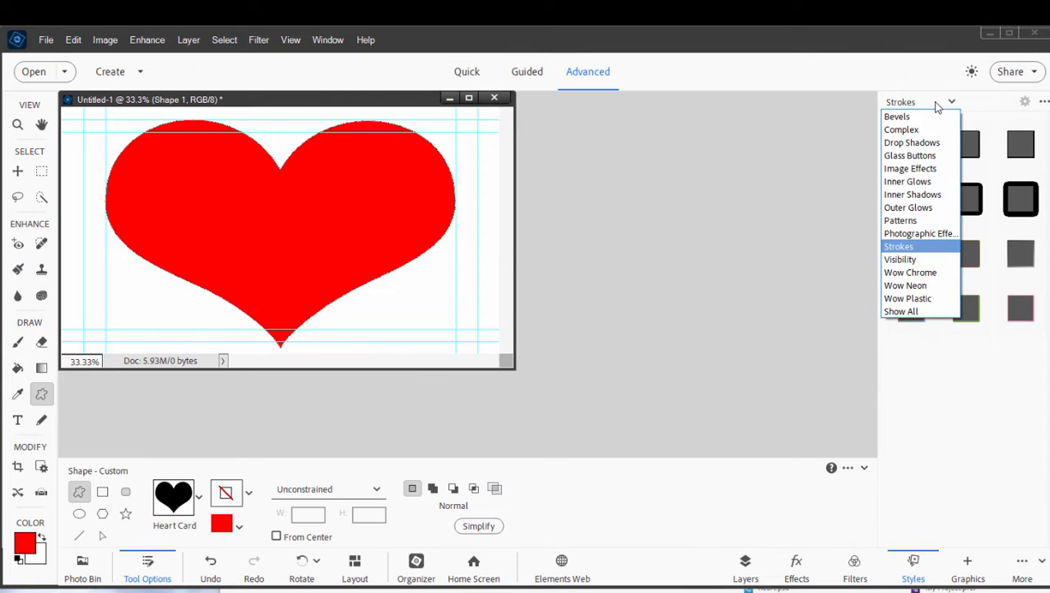
{"action": "left_click", "coordinate": [908, 155]}
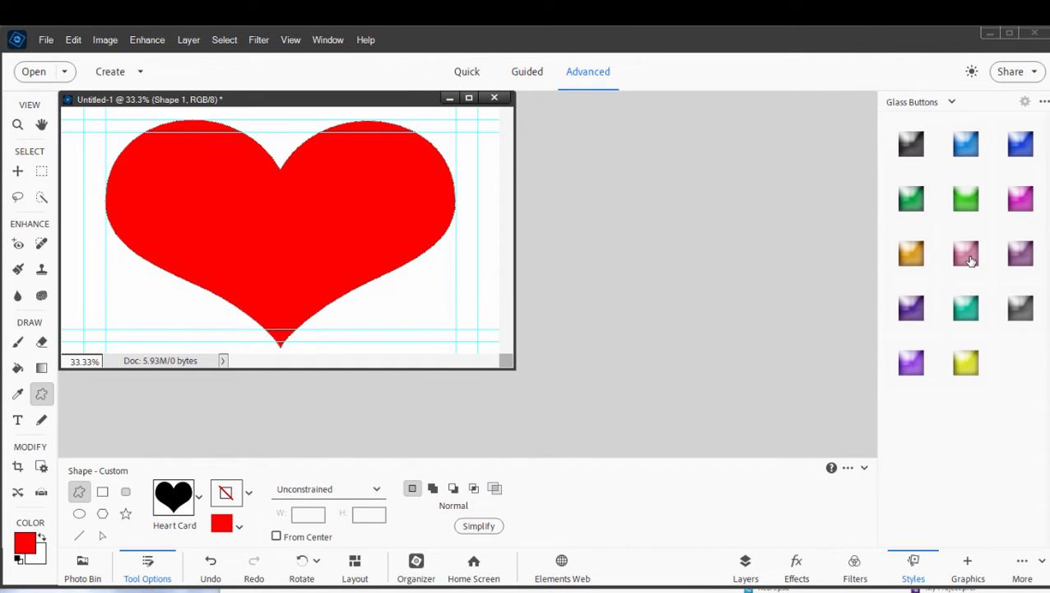
{"action": "left_click", "coordinate": [965, 254]}
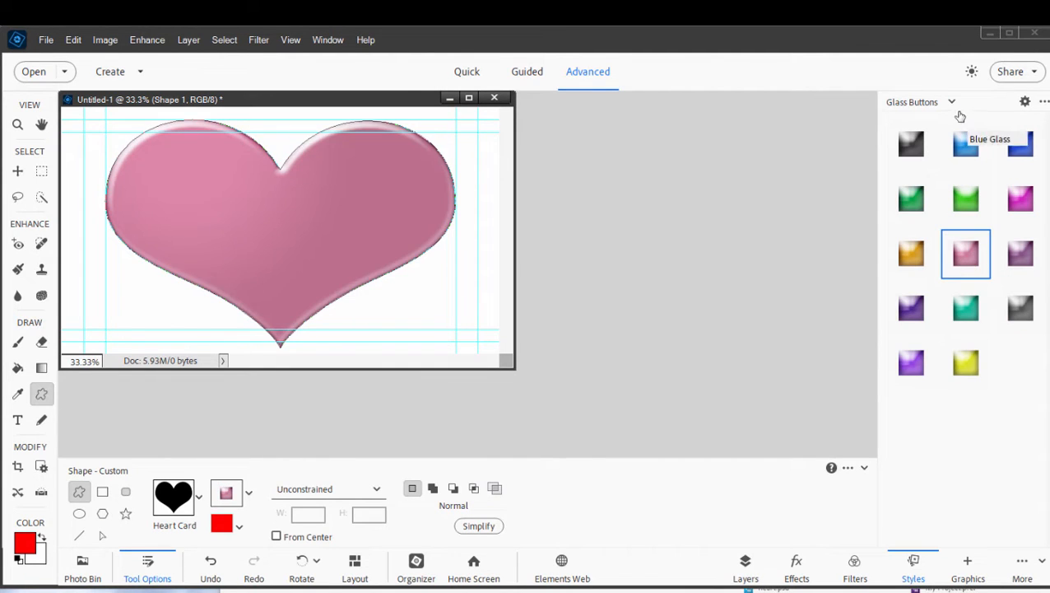
{"action": "left_click", "coordinate": [958, 102]}
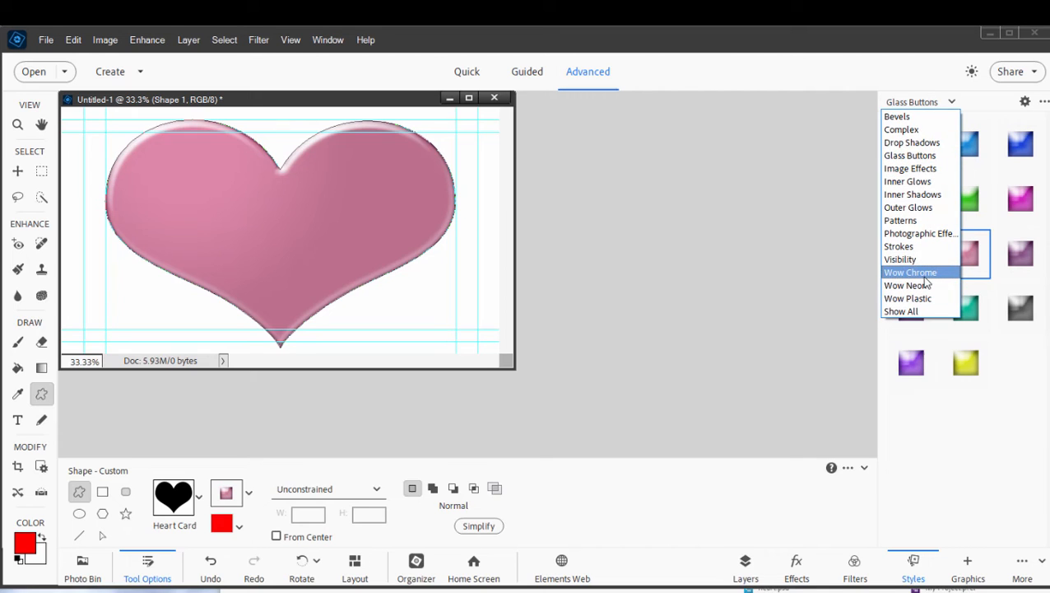
{"action": "mouse_move", "coordinate": [909, 214]}
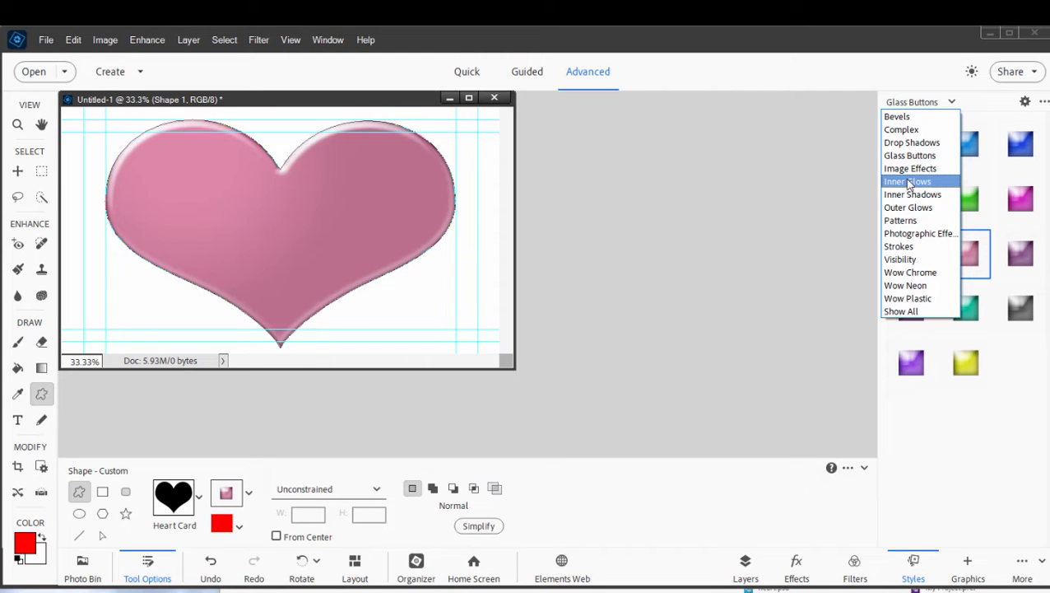
{"action": "mouse_move", "coordinate": [907, 74]}
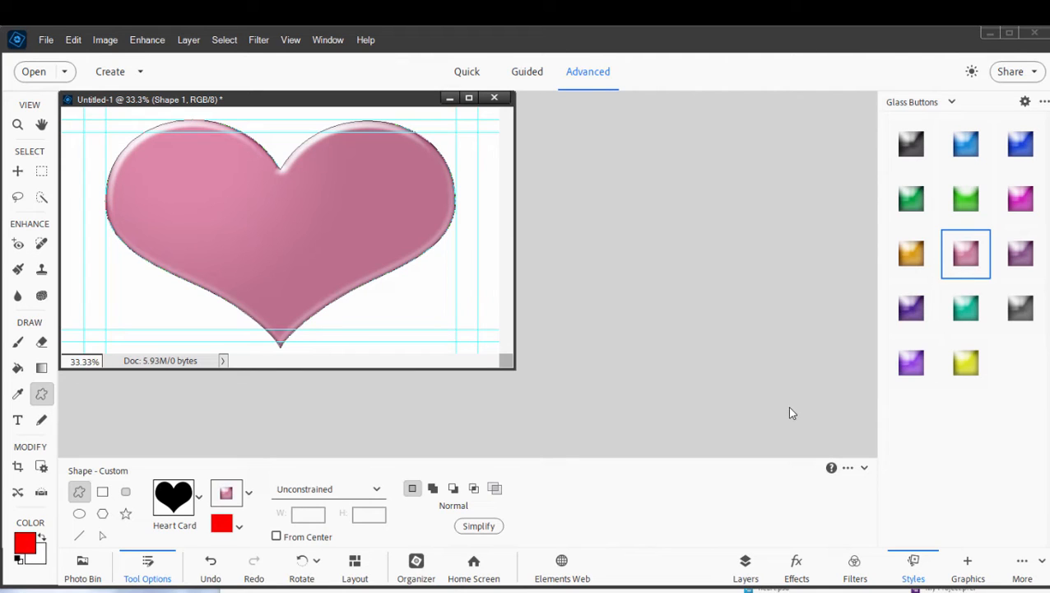
{"action": "mouse_move", "coordinate": [744, 560]}
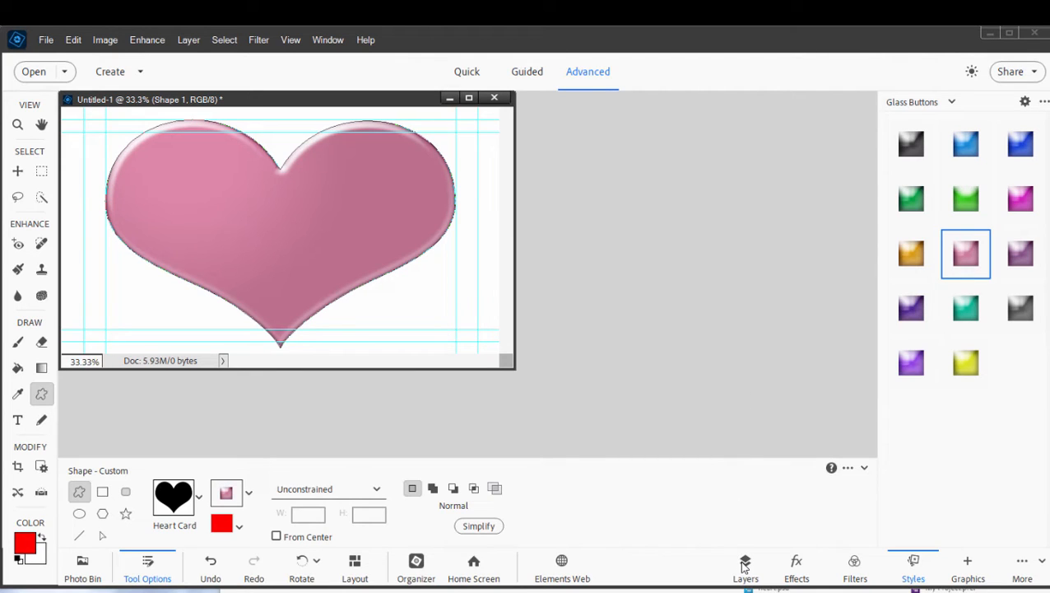
Show the Layers panel listing the heart shape layer above the Background
{"action": "left_click", "coordinate": [744, 561]}
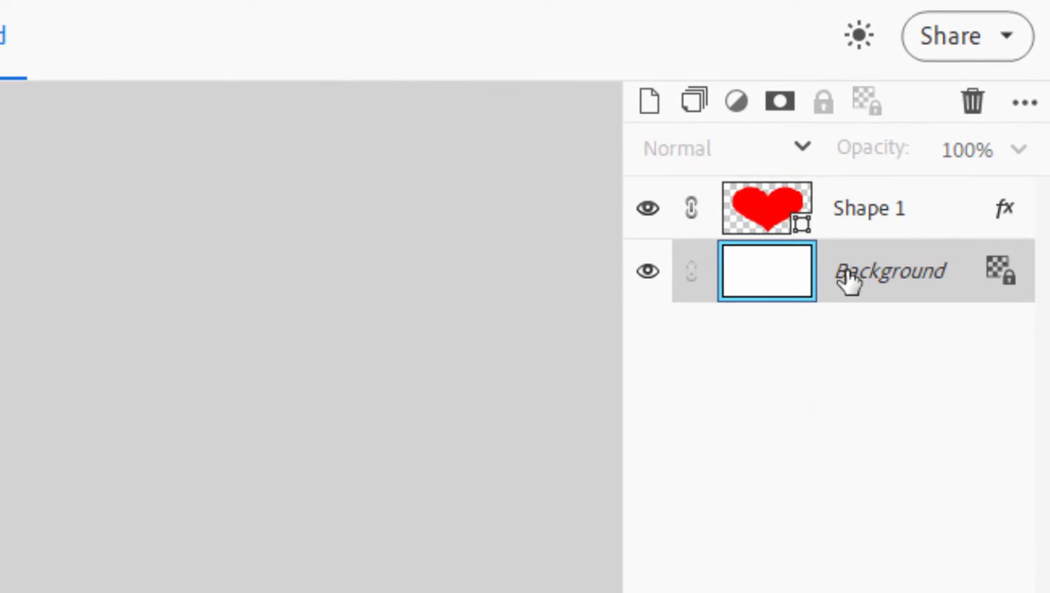
{"action": "mouse_move", "coordinate": [974, 102]}
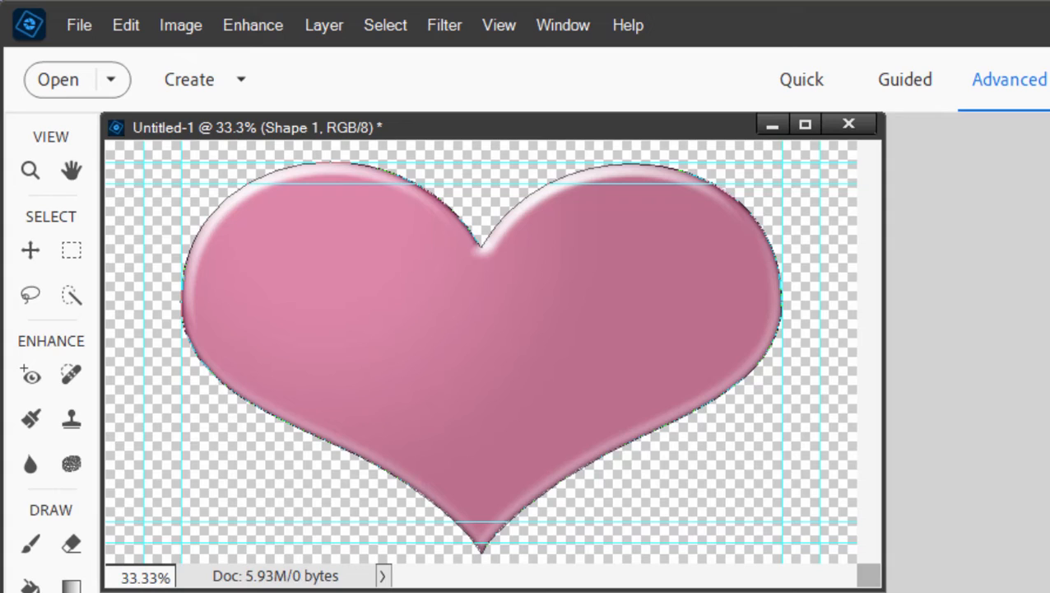
Save the image as Heart.psd in Photoshop format
{"action": "left_click", "coordinate": [74, 25]}
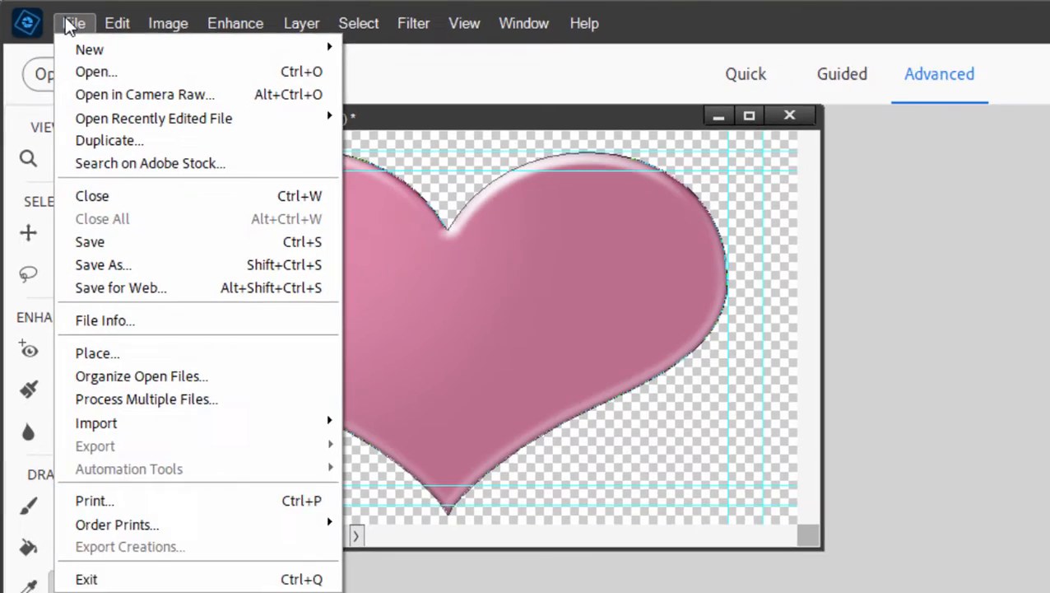
{"action": "left_click", "coordinate": [102, 263]}
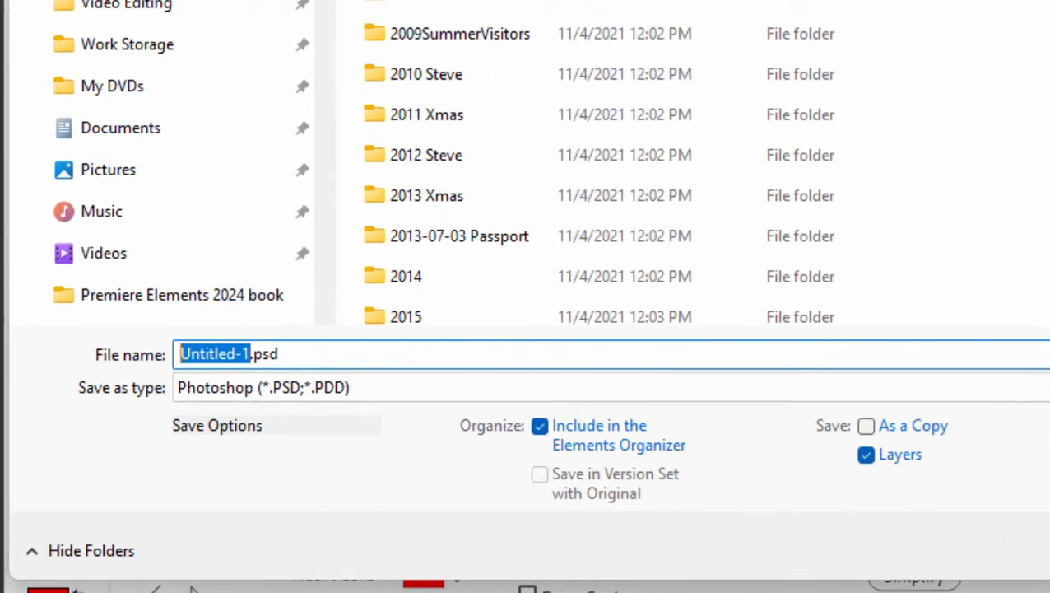
{"action": "type", "text": "Heart"}
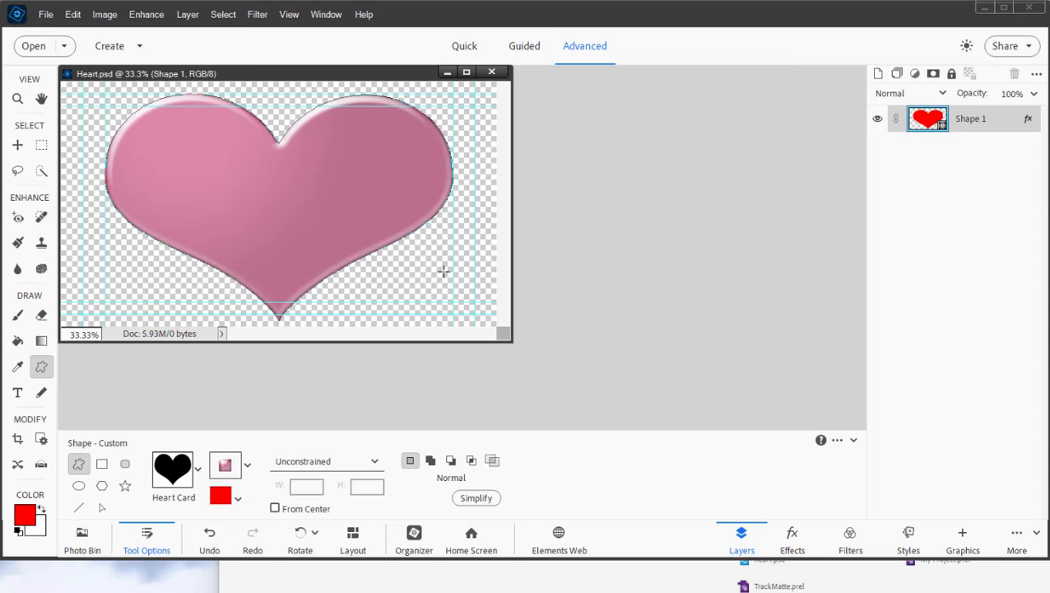
{"action": "mouse_move", "coordinate": [296, 198]}
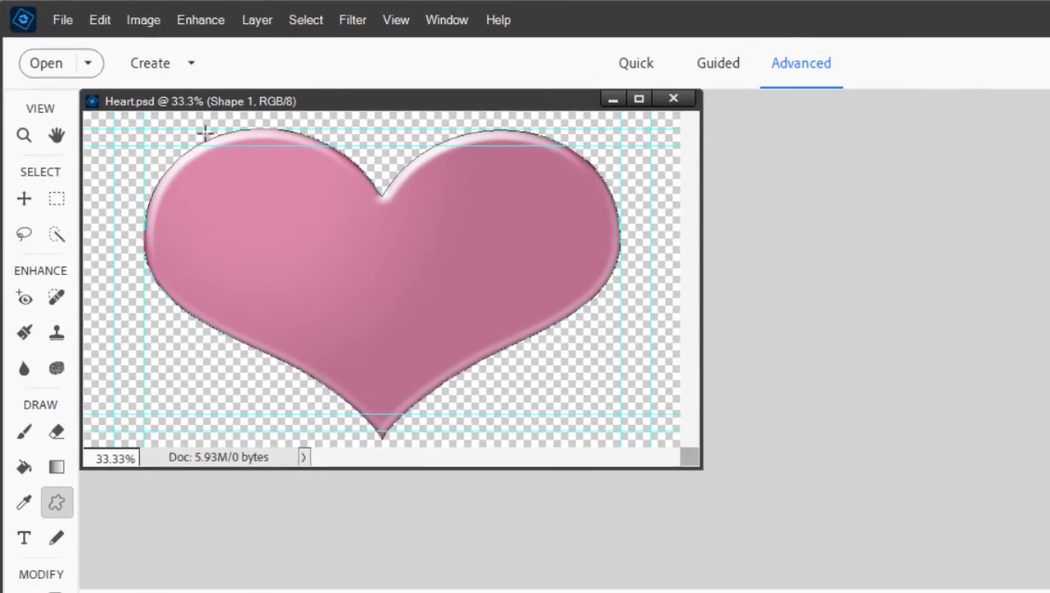
Set up a Save for Web export as PNG-24 with transparency kept, checking the preview
{"action": "left_click", "coordinate": [75, 20]}
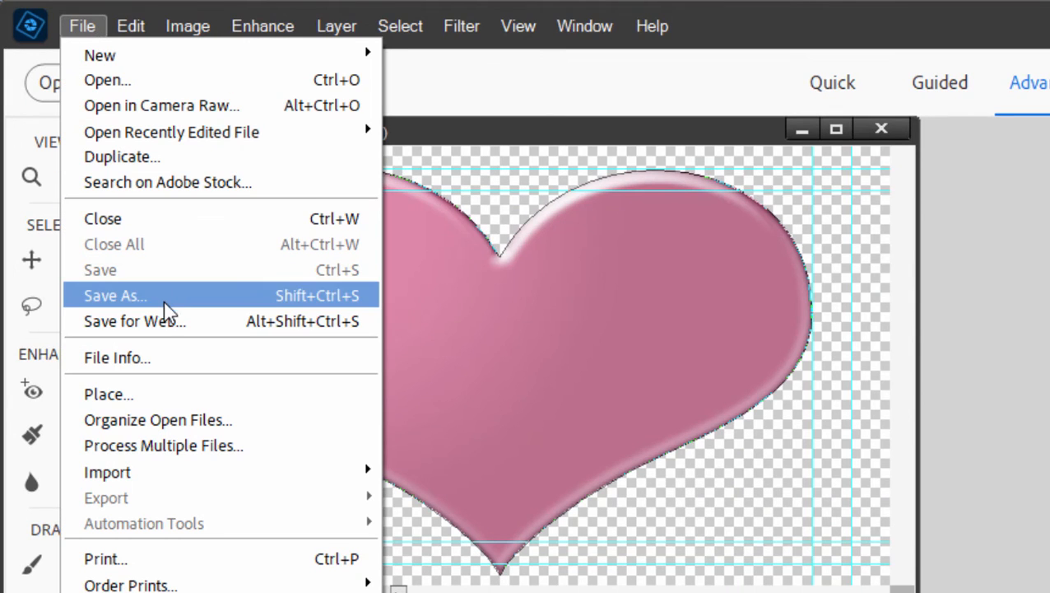
{"action": "left_click", "coordinate": [135, 321]}
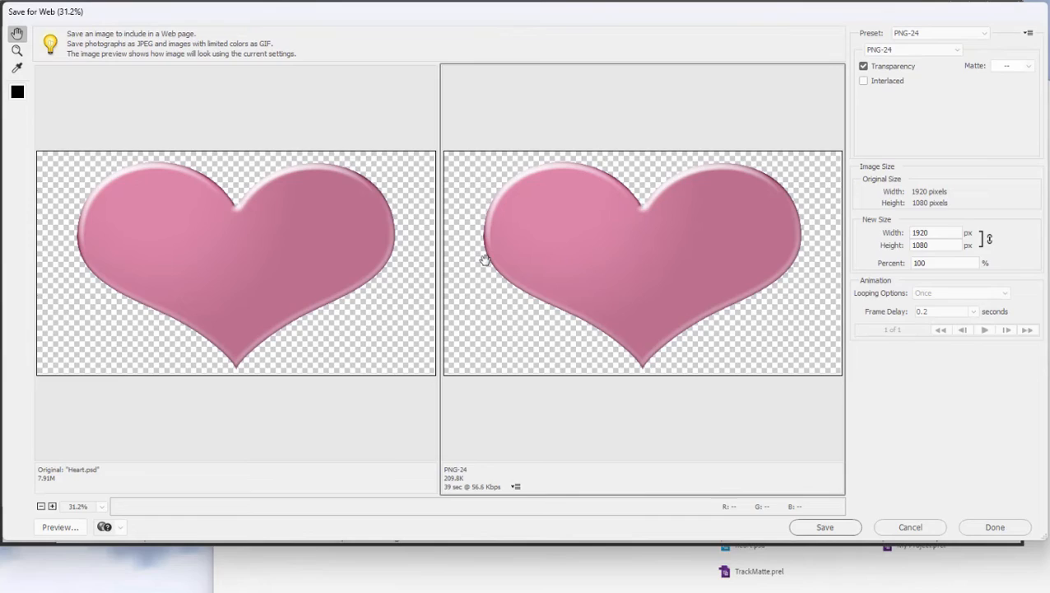
{"action": "left_click", "coordinate": [925, 49]}
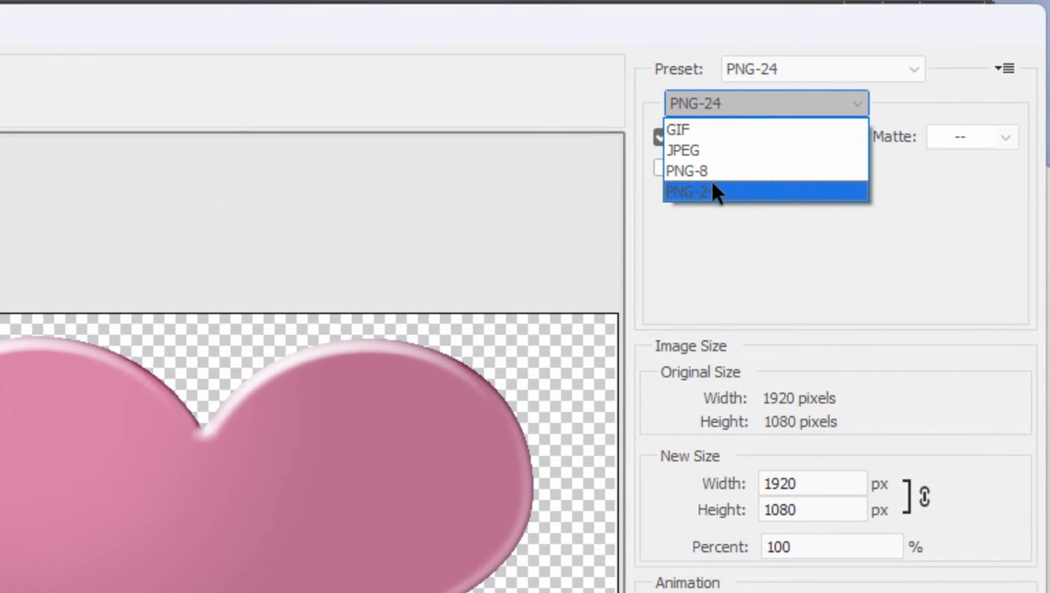
{"action": "left_click", "coordinate": [713, 191]}
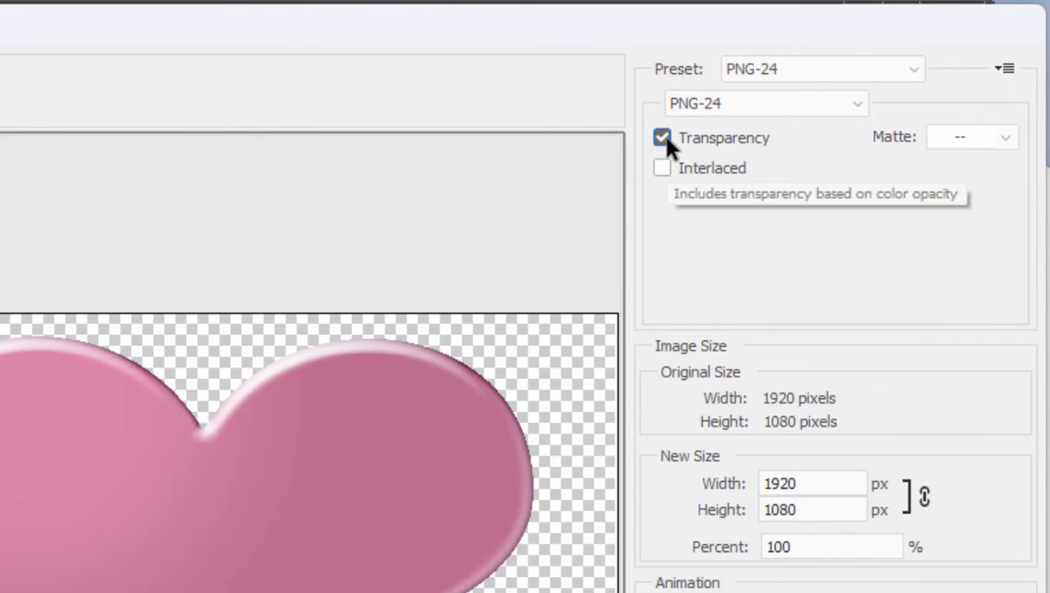
{"action": "left_click", "coordinate": [658, 138]}
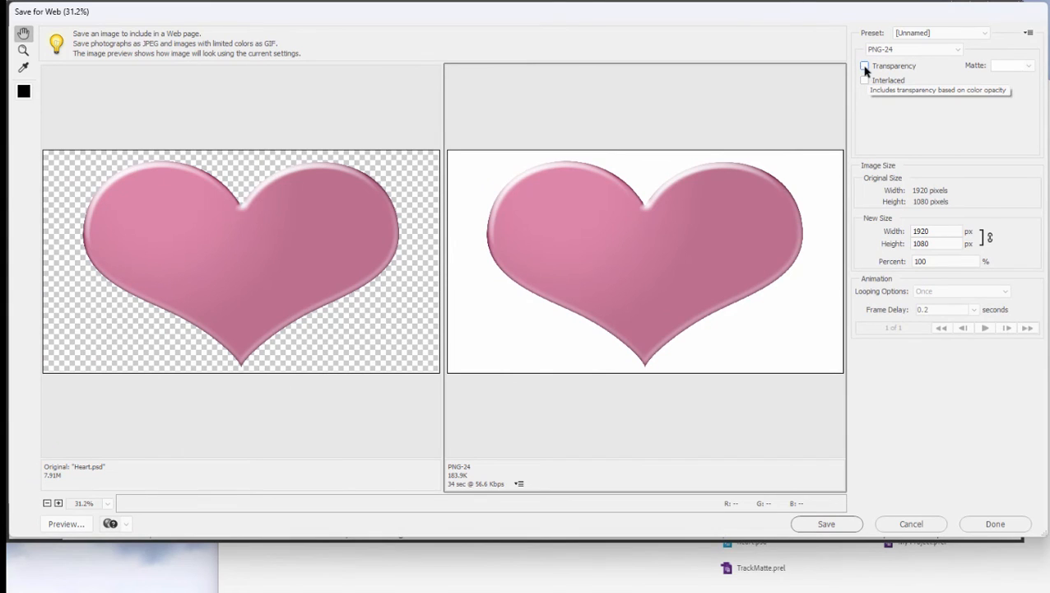
{"action": "left_click", "coordinate": [865, 66]}
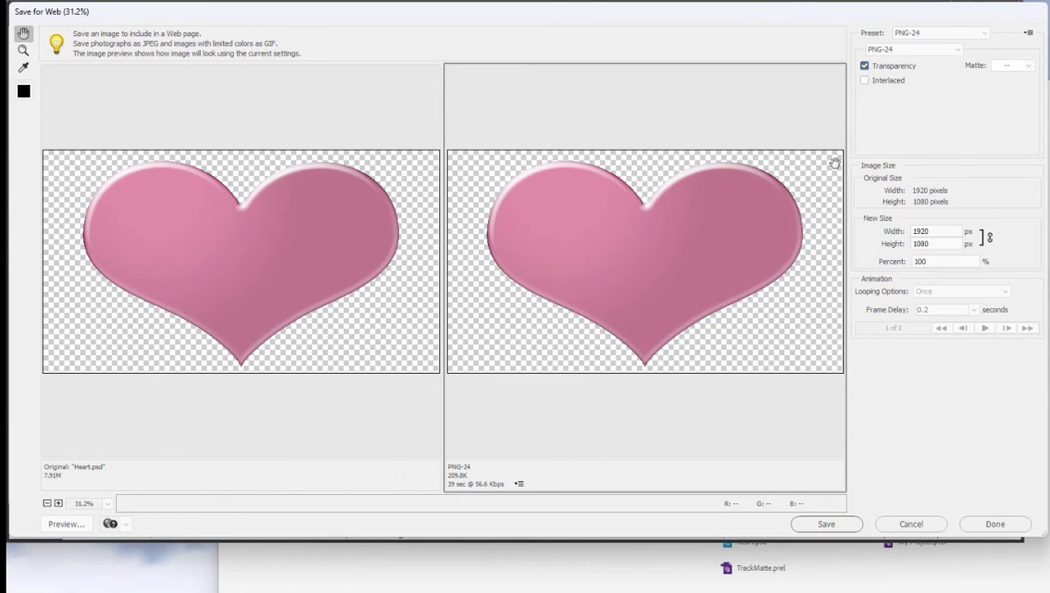
{"action": "mouse_move", "coordinate": [876, 330]}
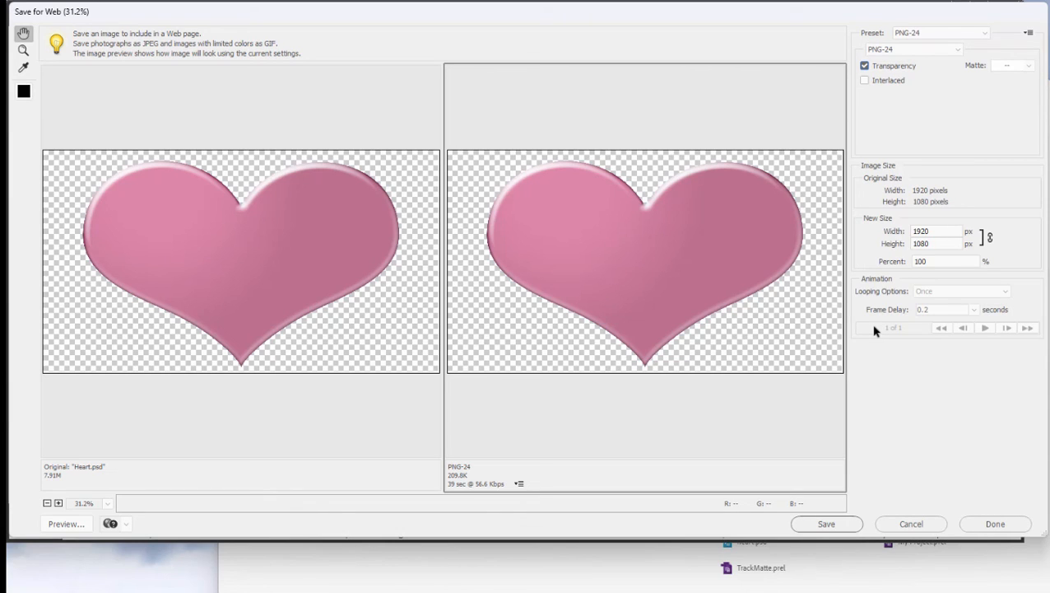
{"action": "mouse_move", "coordinate": [984, 530]}
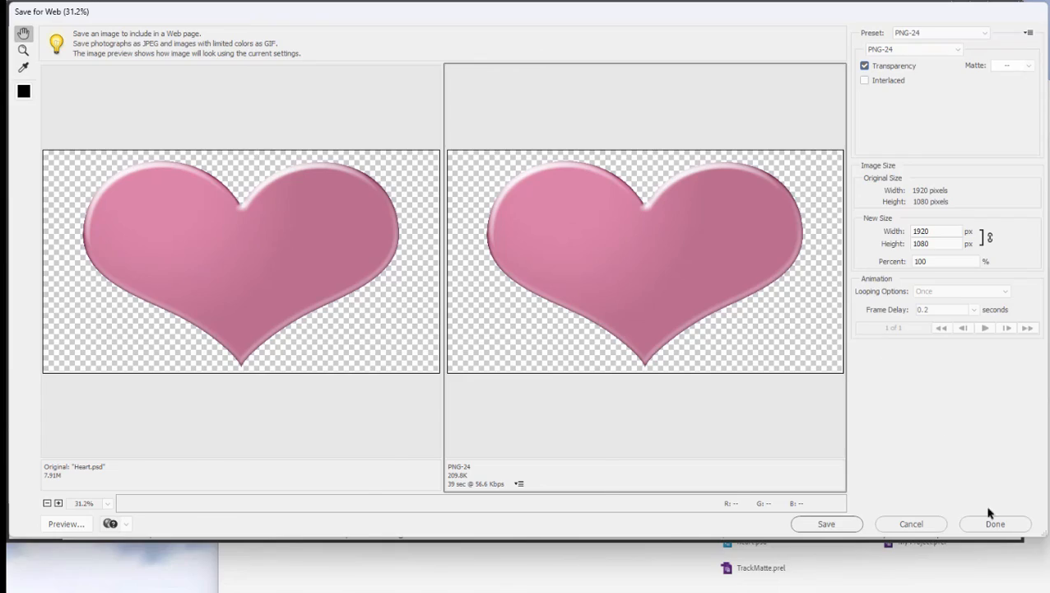